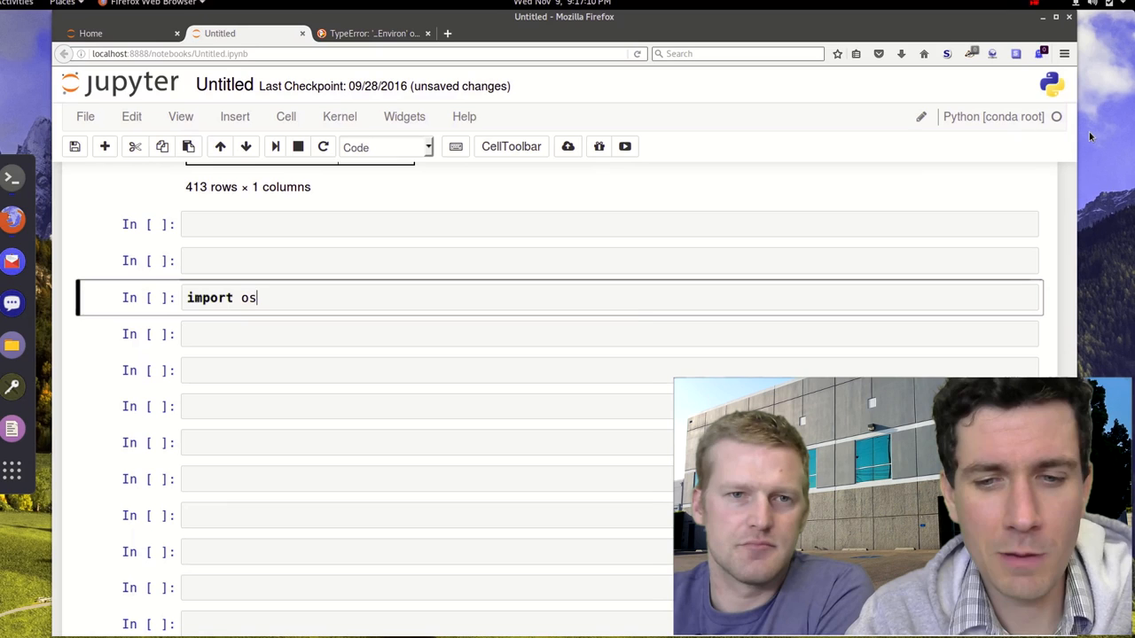
Step: Run import os, then begin storing os.environ['APIKEY'] in api_key
key("shift+enter")
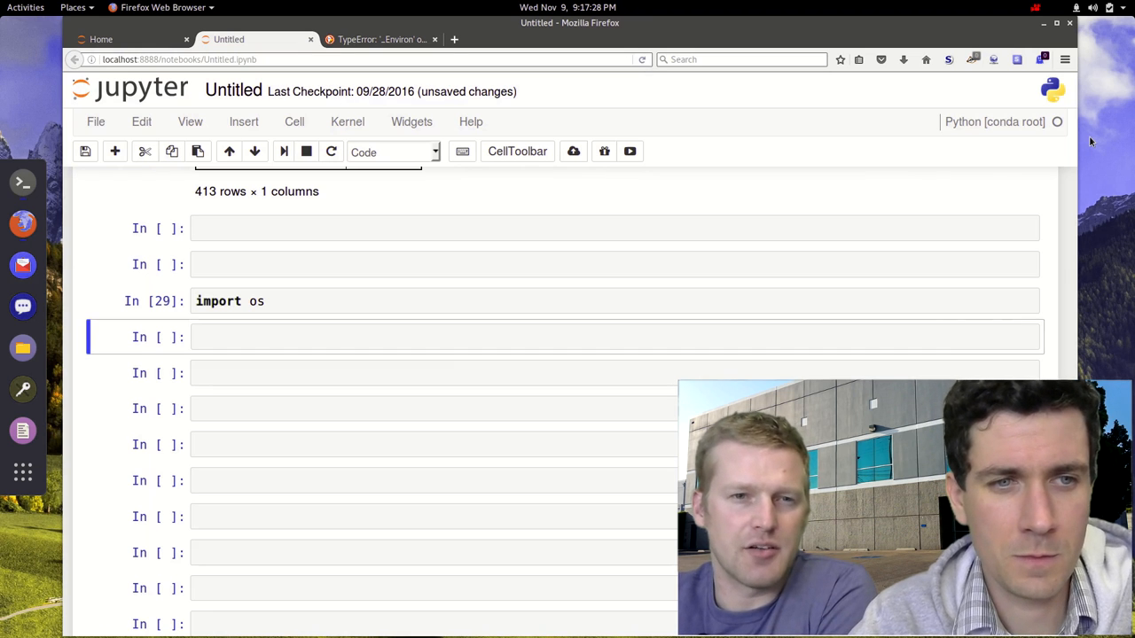
type("api_key = os.environ['APIKEY")
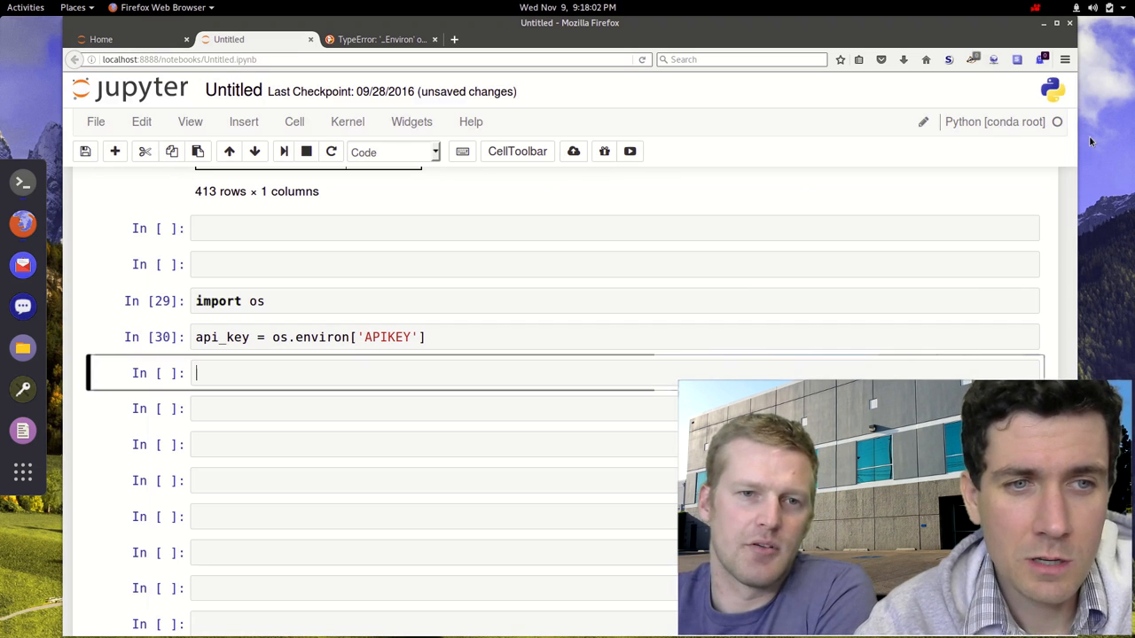
Step: Import the googlemaps module in a new cell
type("import")
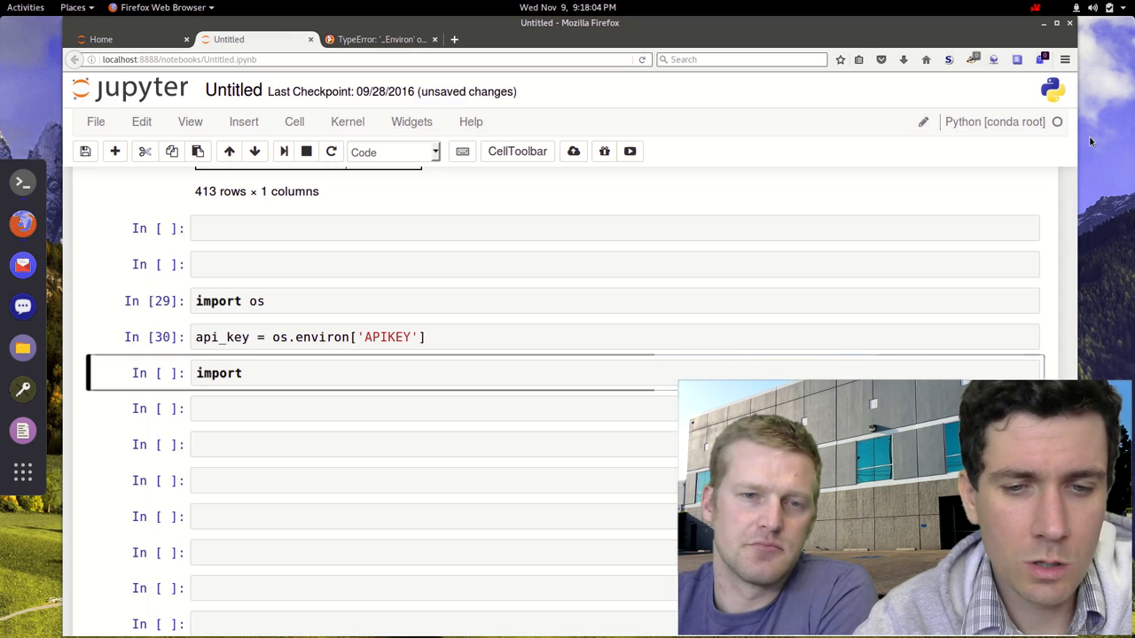
type("google")
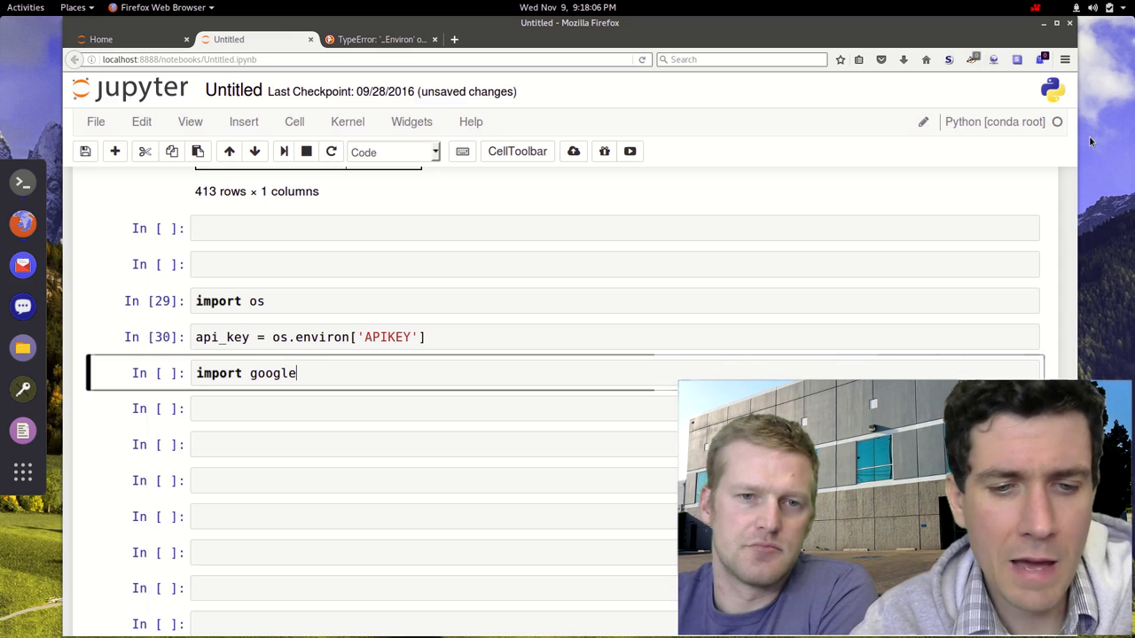
type("maps")
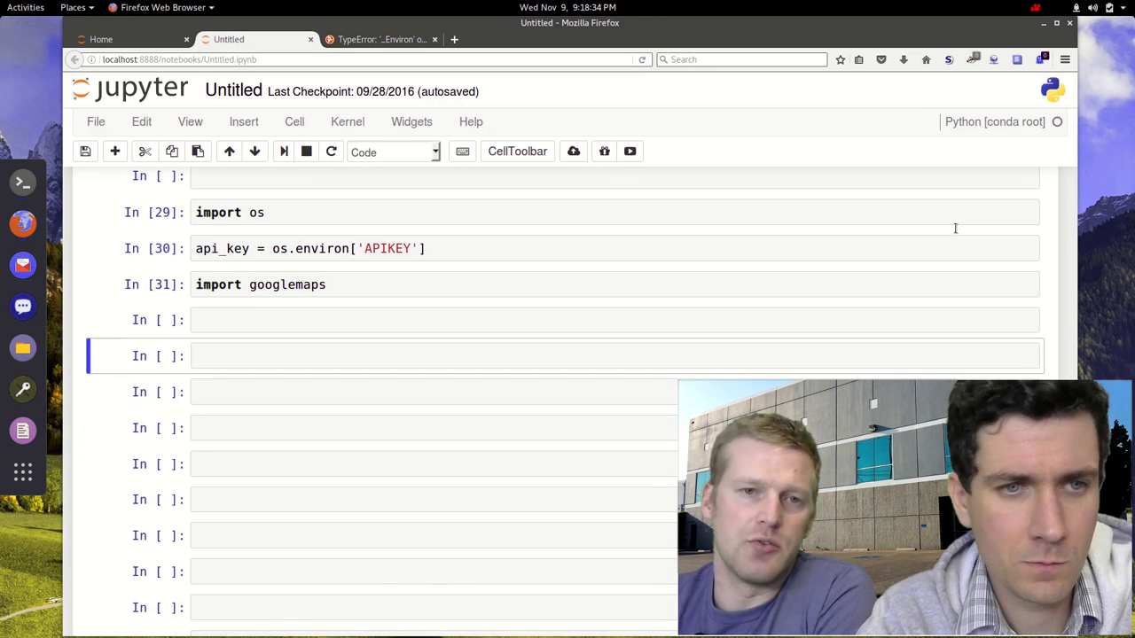
Step: Create gm = googlemaps.Client(key=api_key)
type("gm =")
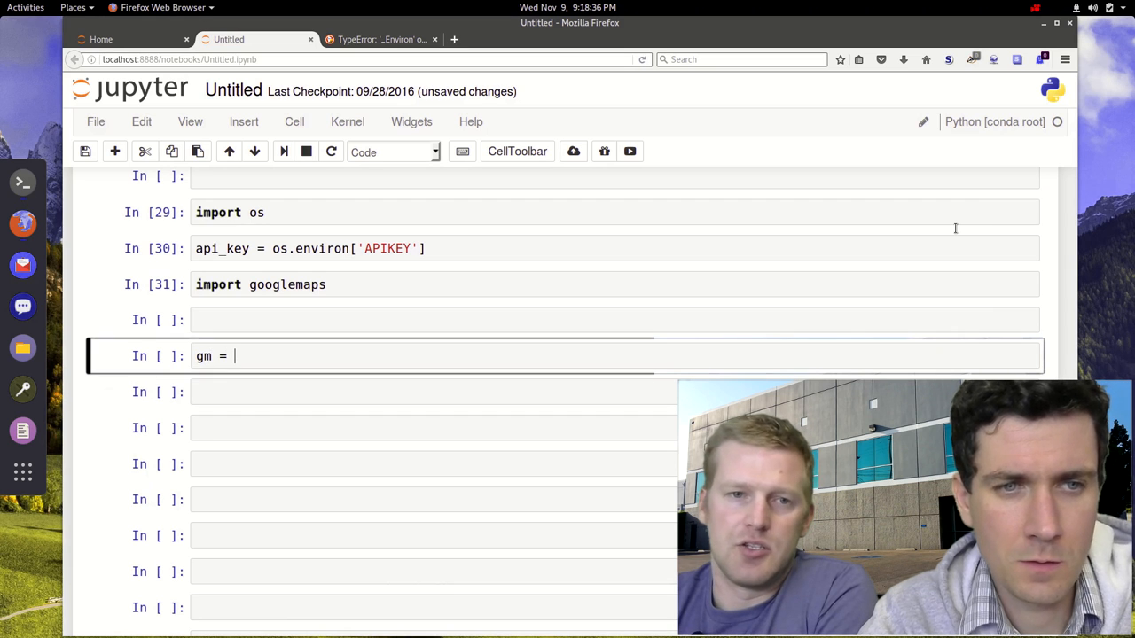
type("googlemaps.Cli")
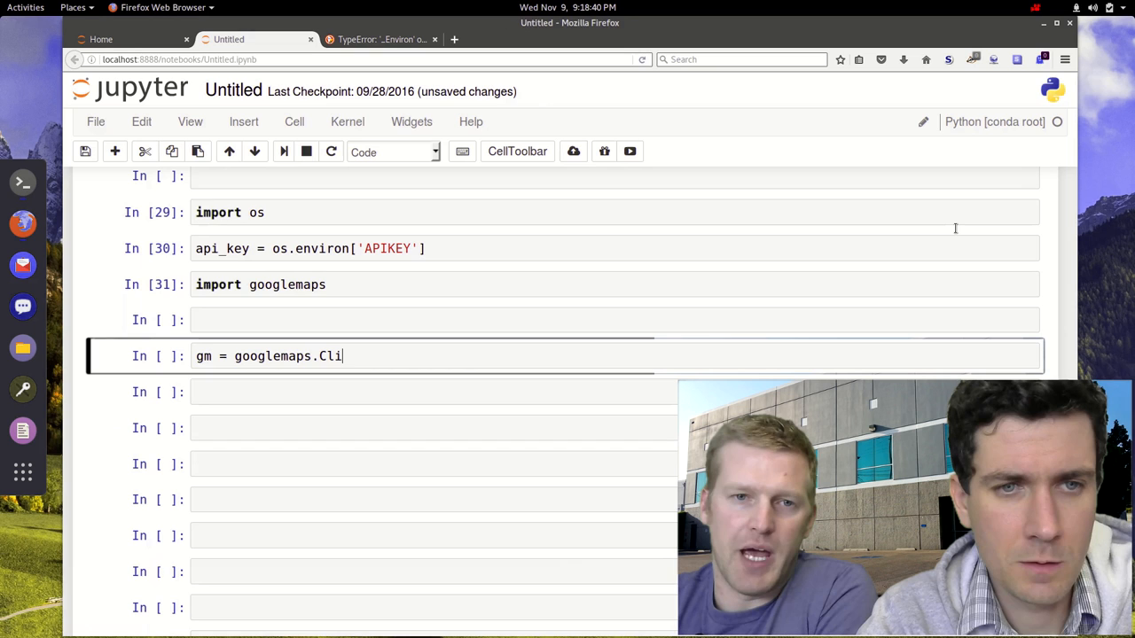
type("ent()")
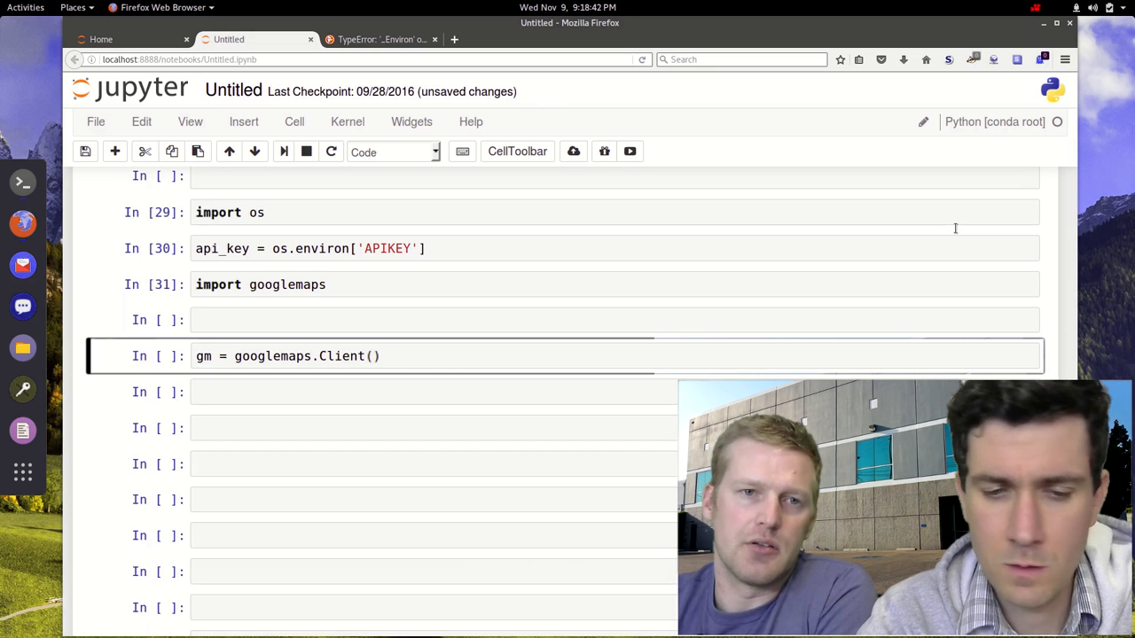
type("key=")
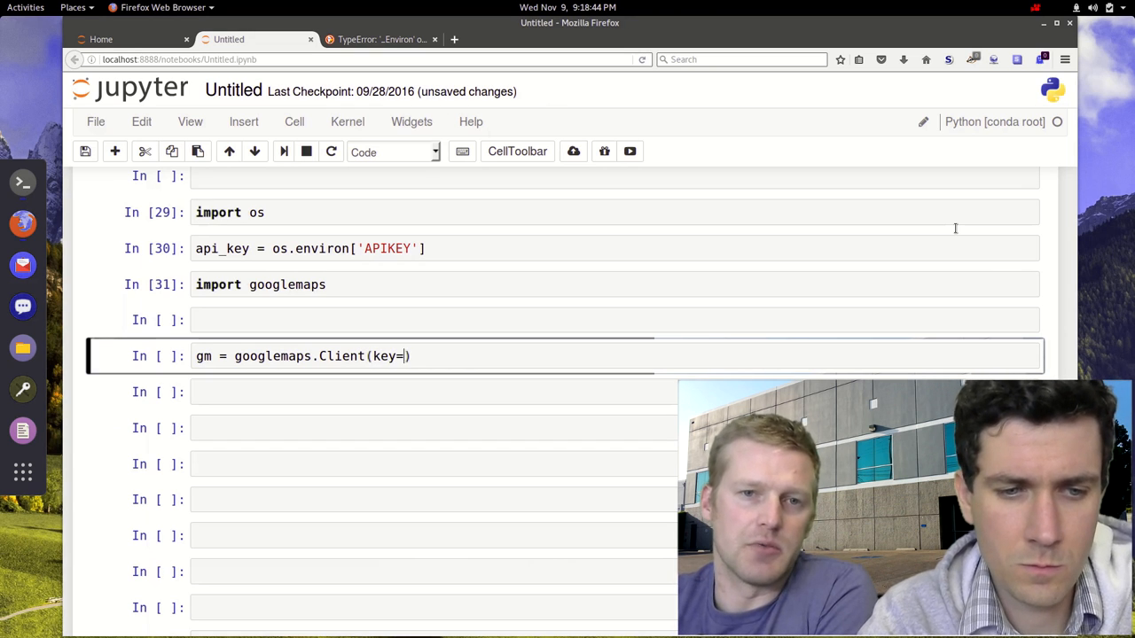
type("api_key")
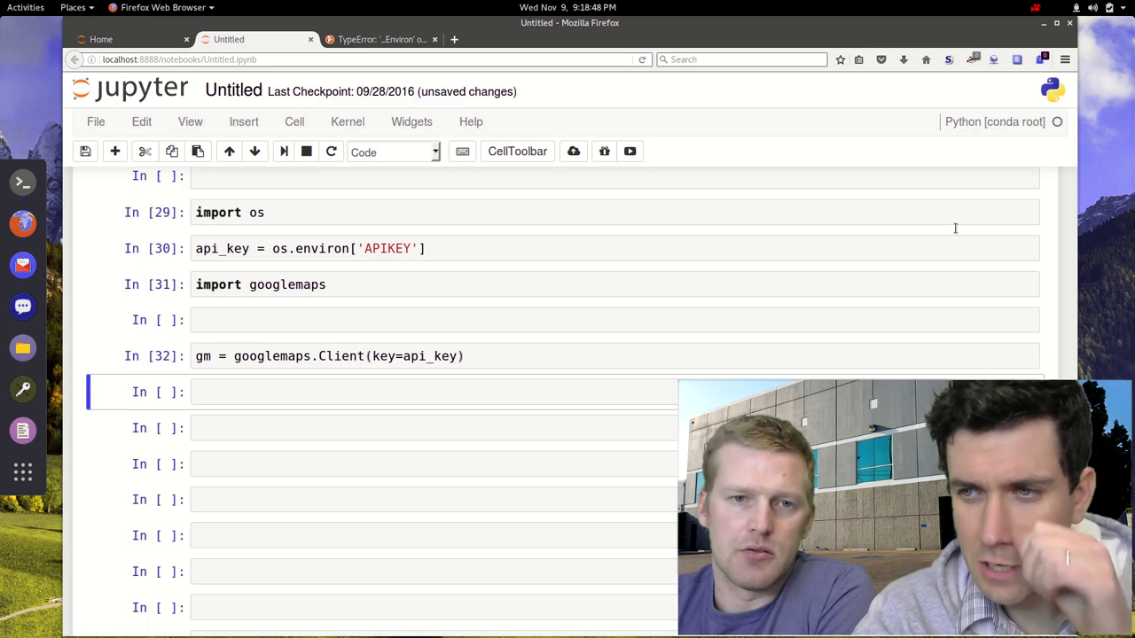
Step: Set geocode_result = gm.geocode('scranton')[0] and display geocode_result
left_click(355, 391)
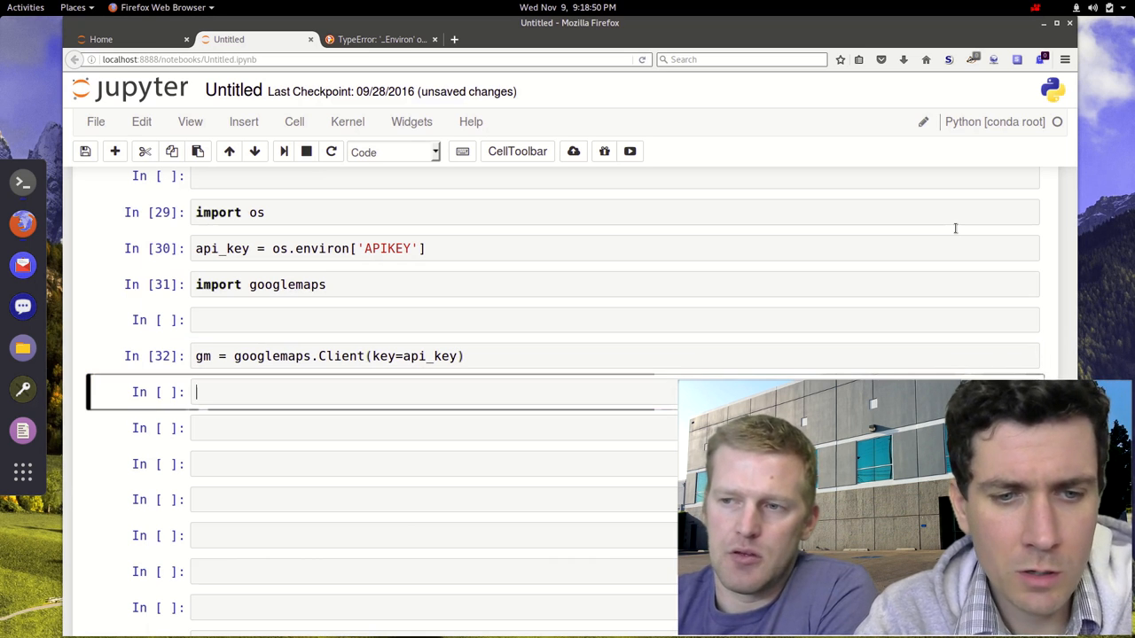
type("geocode")
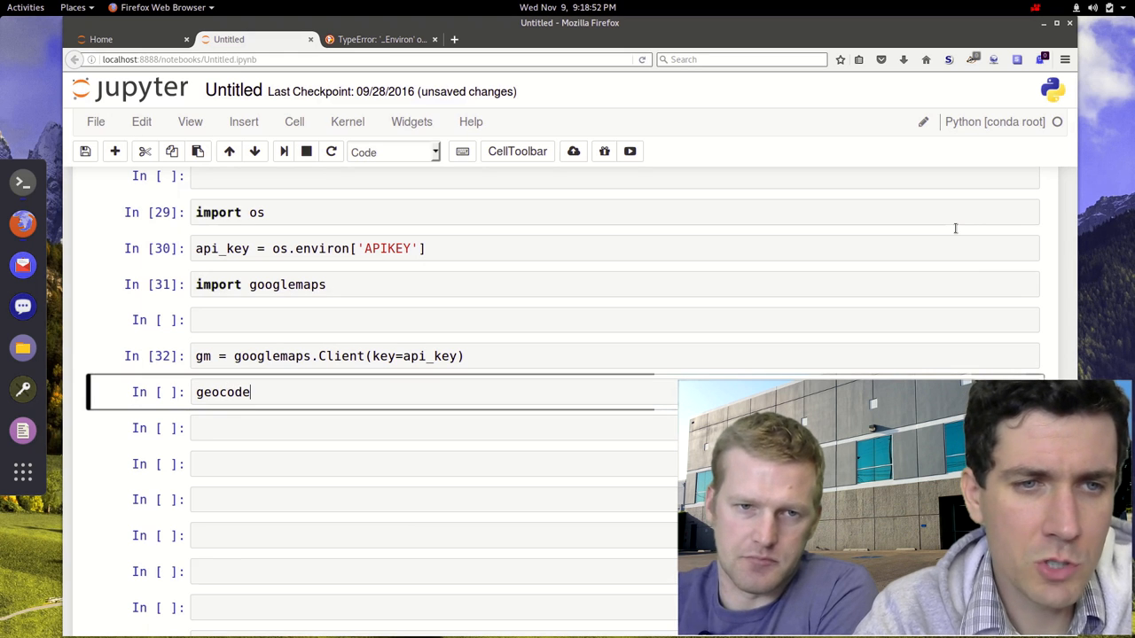
type("_result")
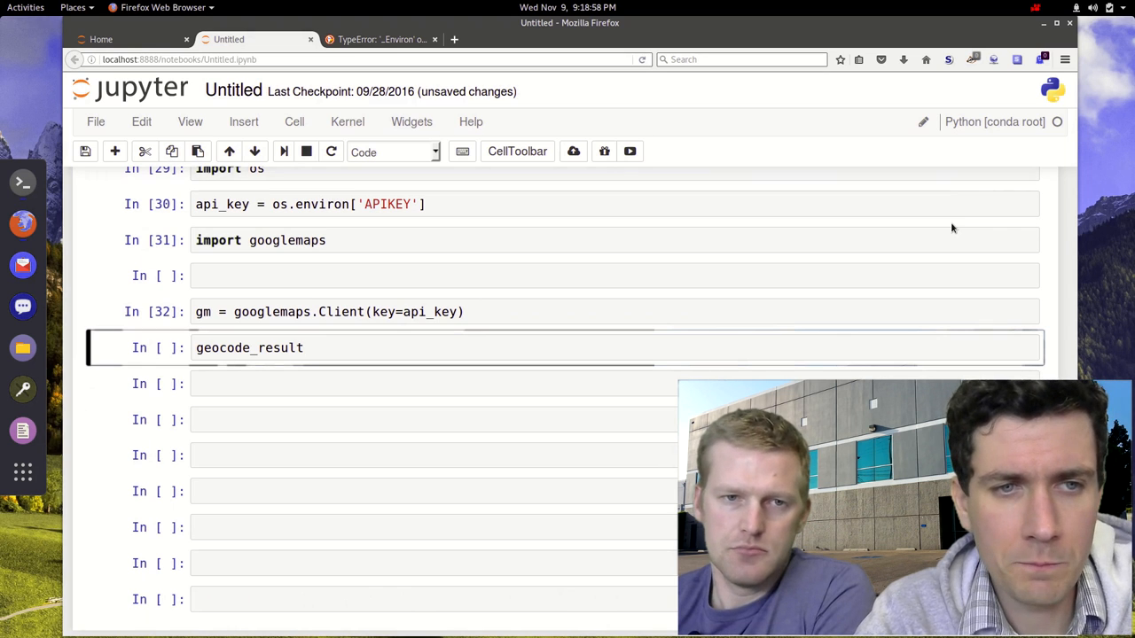
scroll("down", 3)
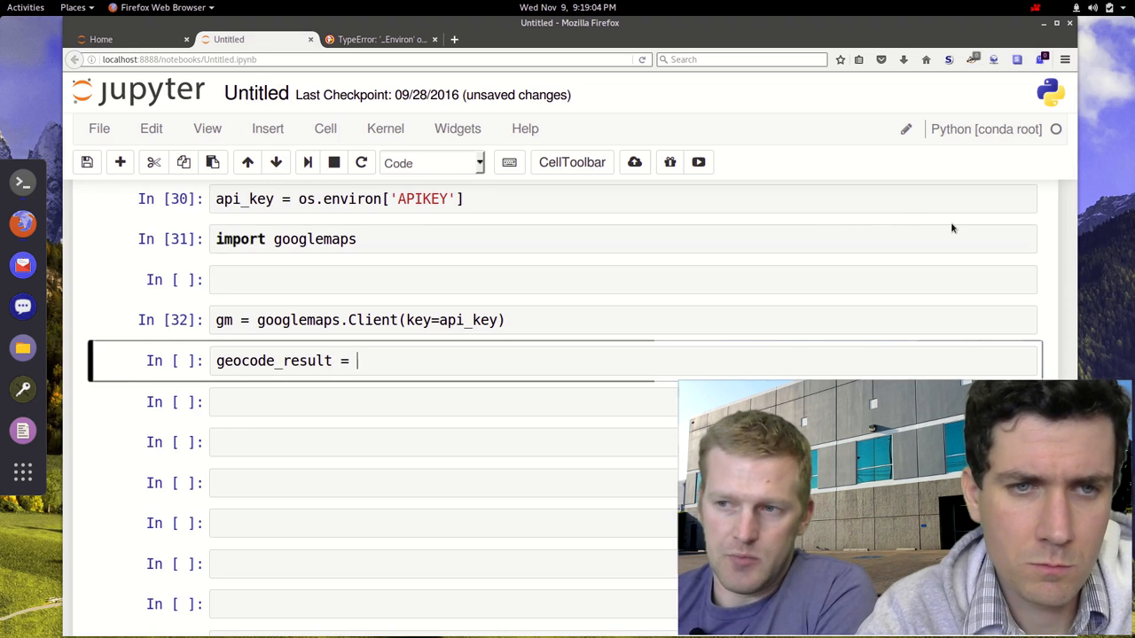
type("gm.geocode")
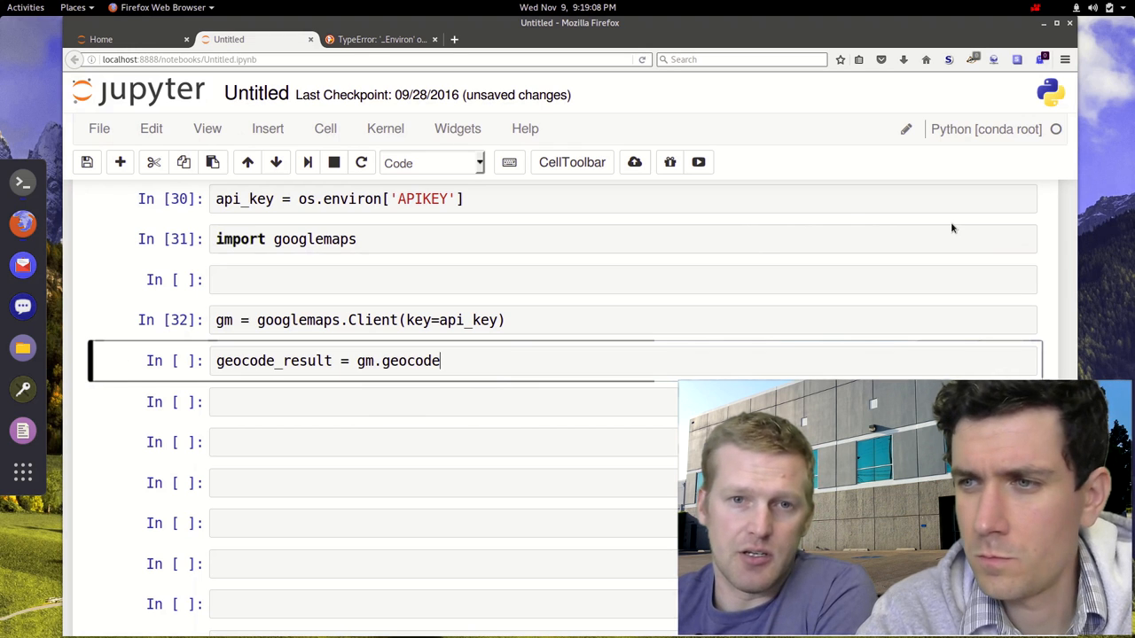
type("()")
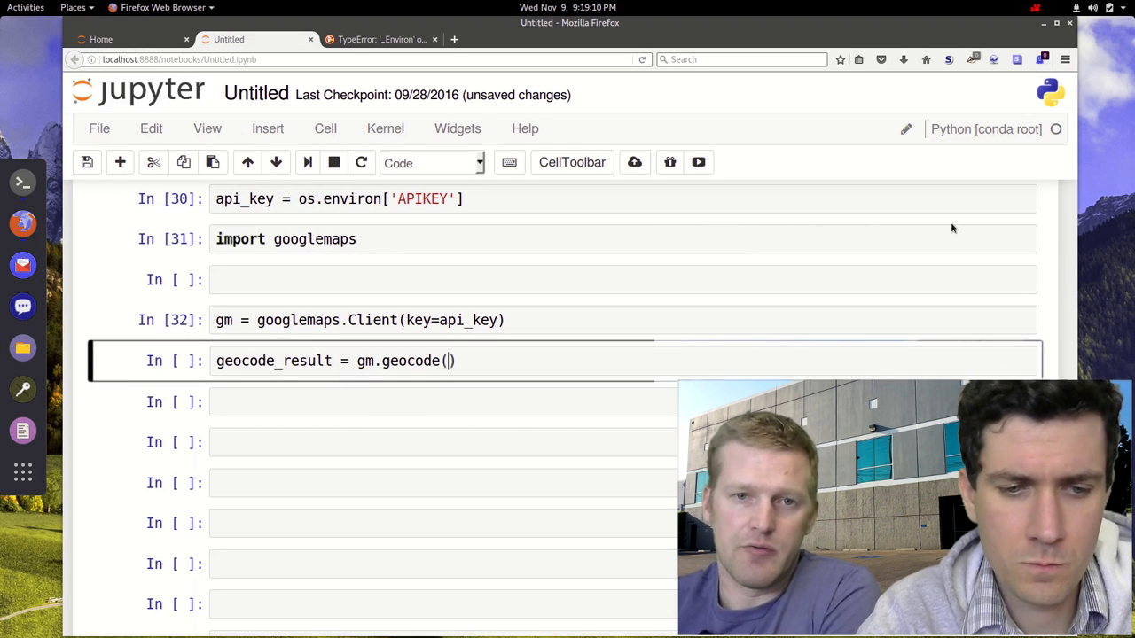
type("'scranton'")
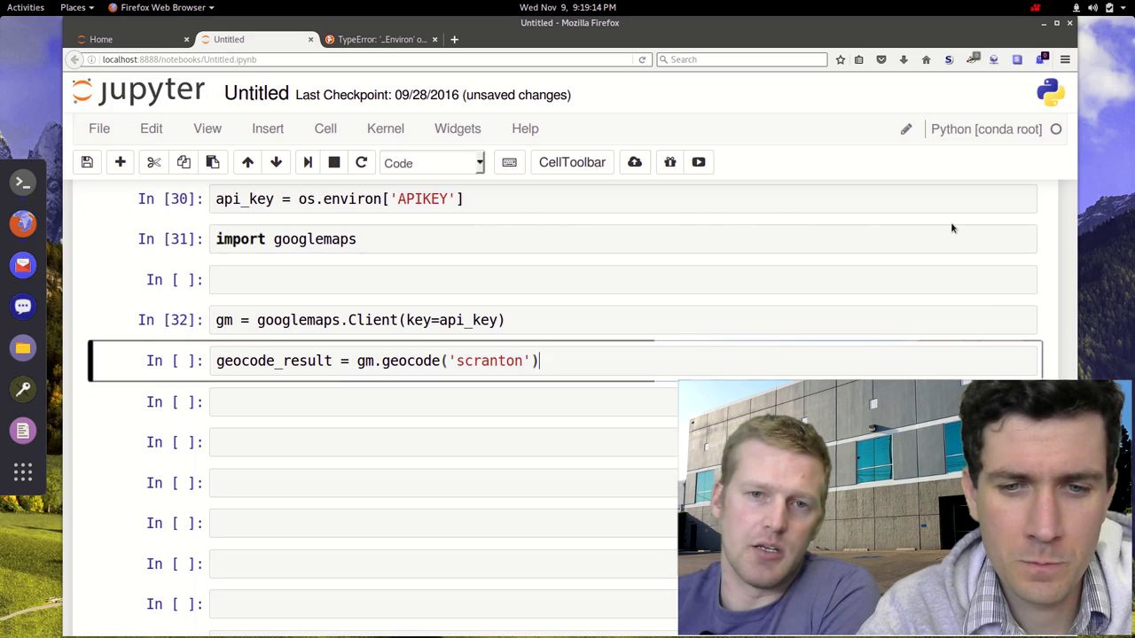
type("[]")
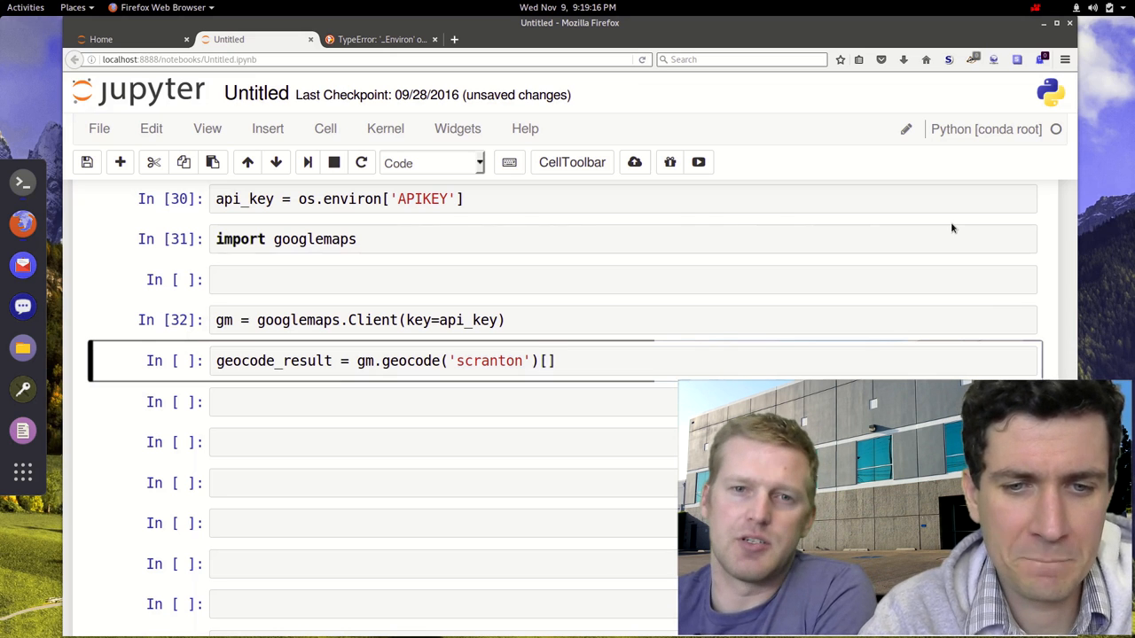
key("BackSpace")
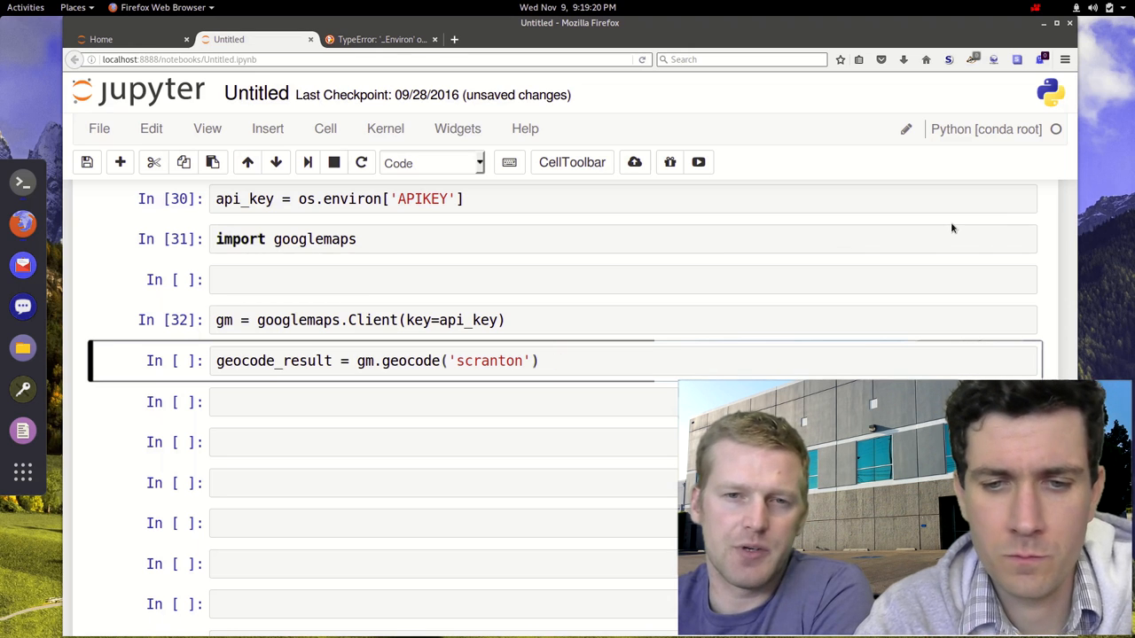
type("[0]")
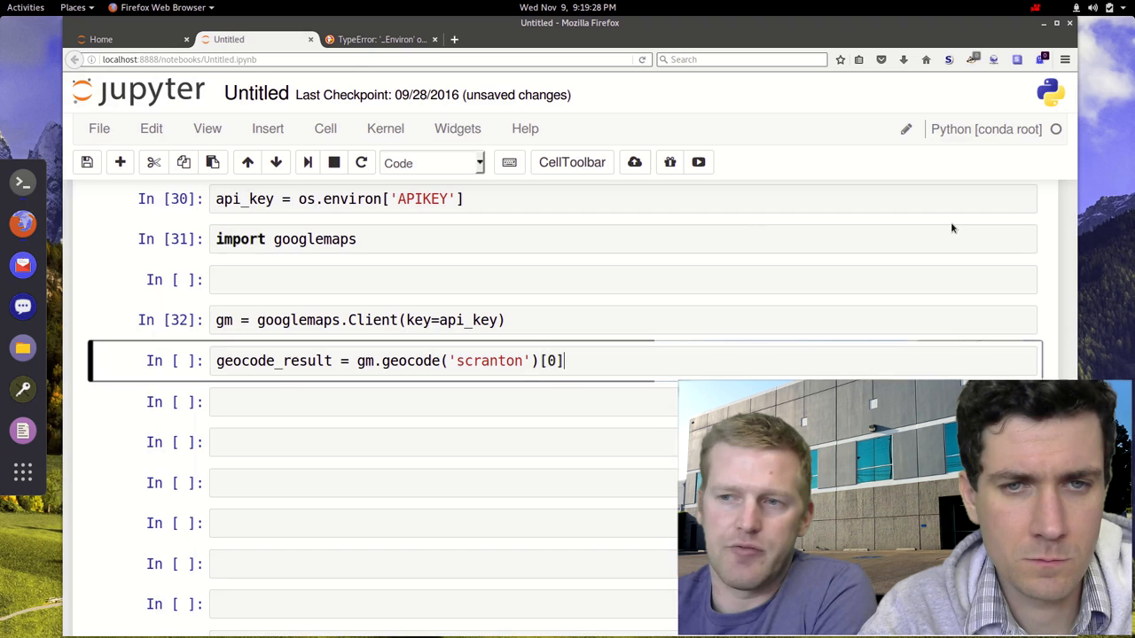
type("geo")
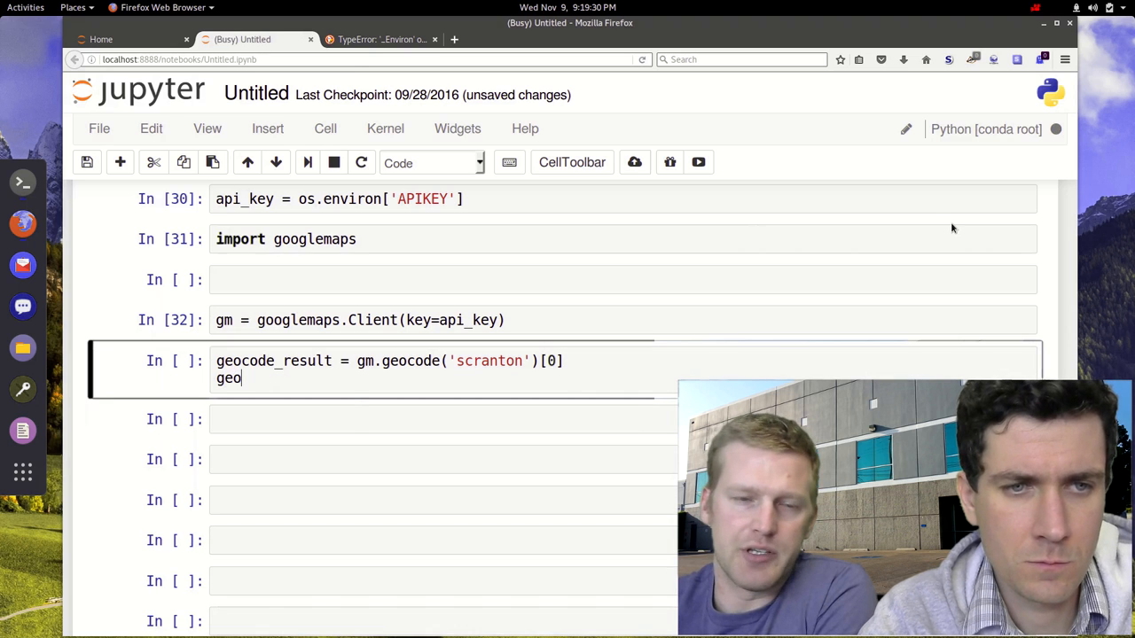
type("code_result")
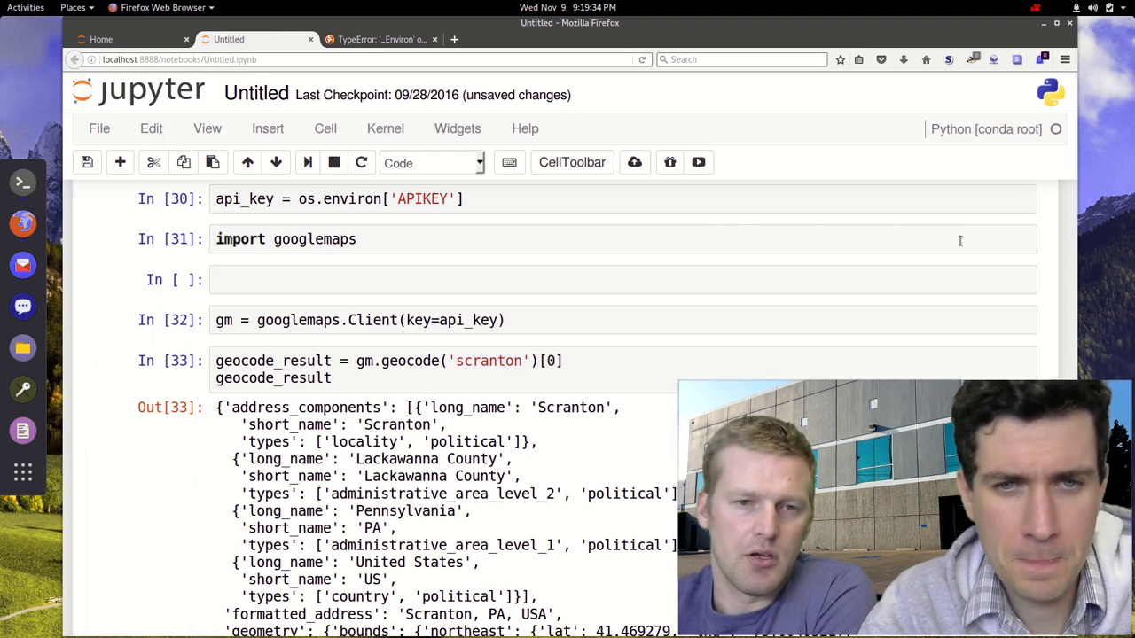
scroll("down", 3)
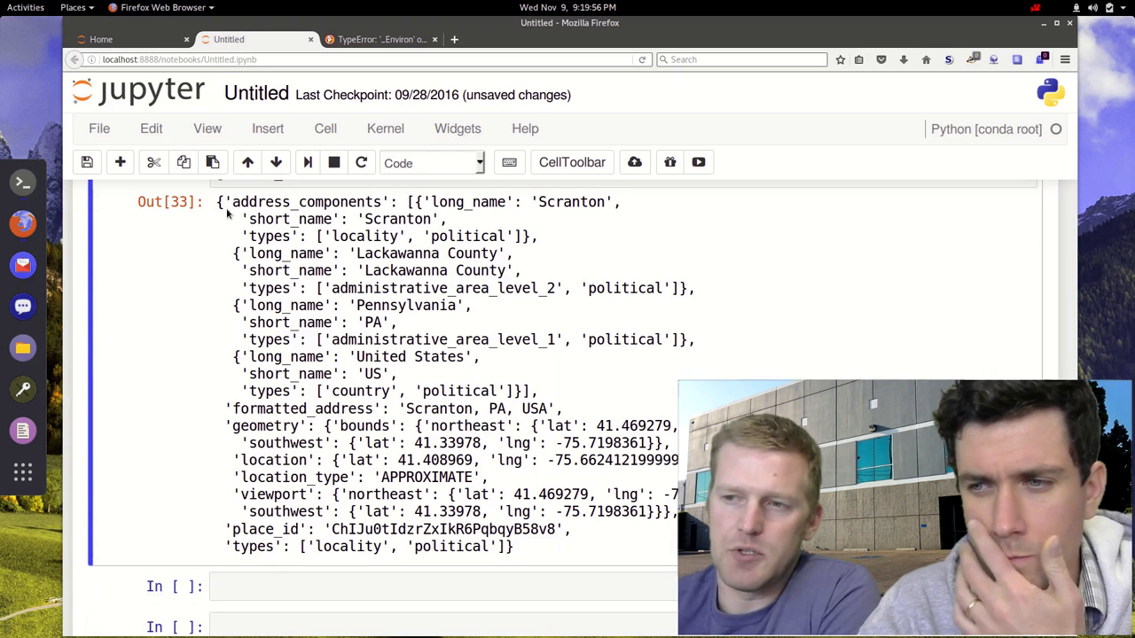
scroll("down", 3)
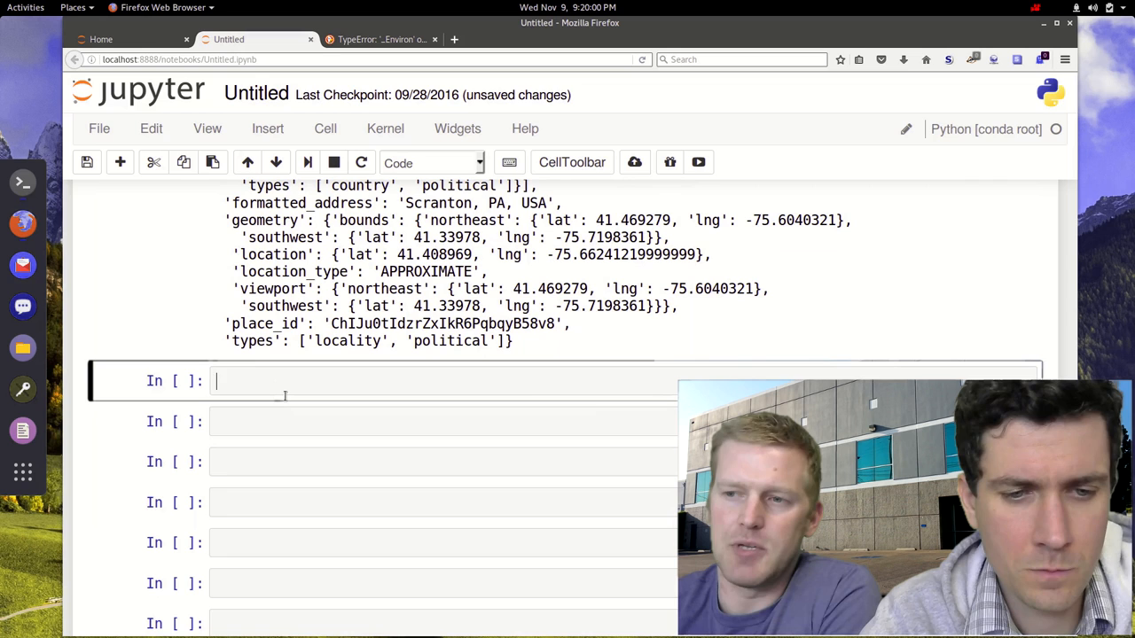
Step: List geocode_result.keys(), then start indexing the result in the next cell
type("ge")
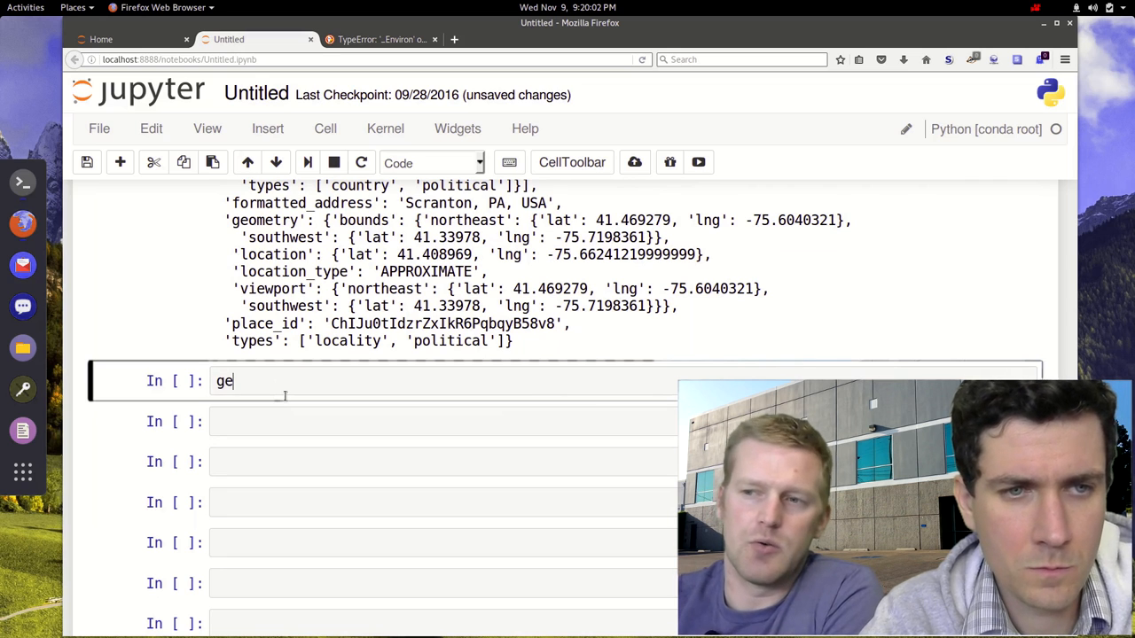
type("ocode_result")
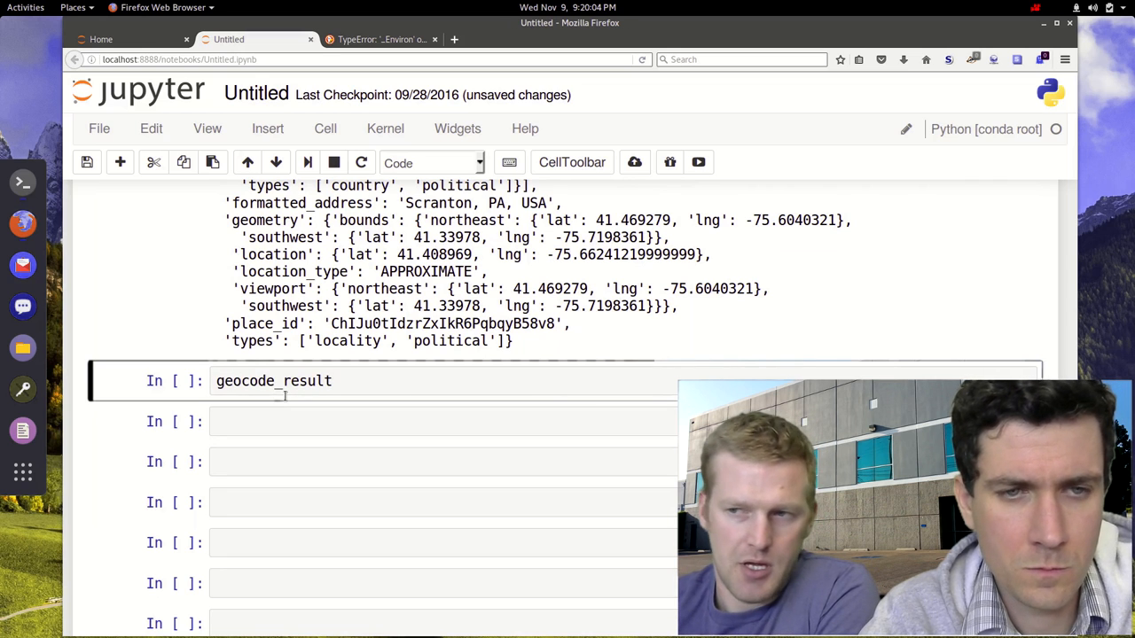
type(".keys()")
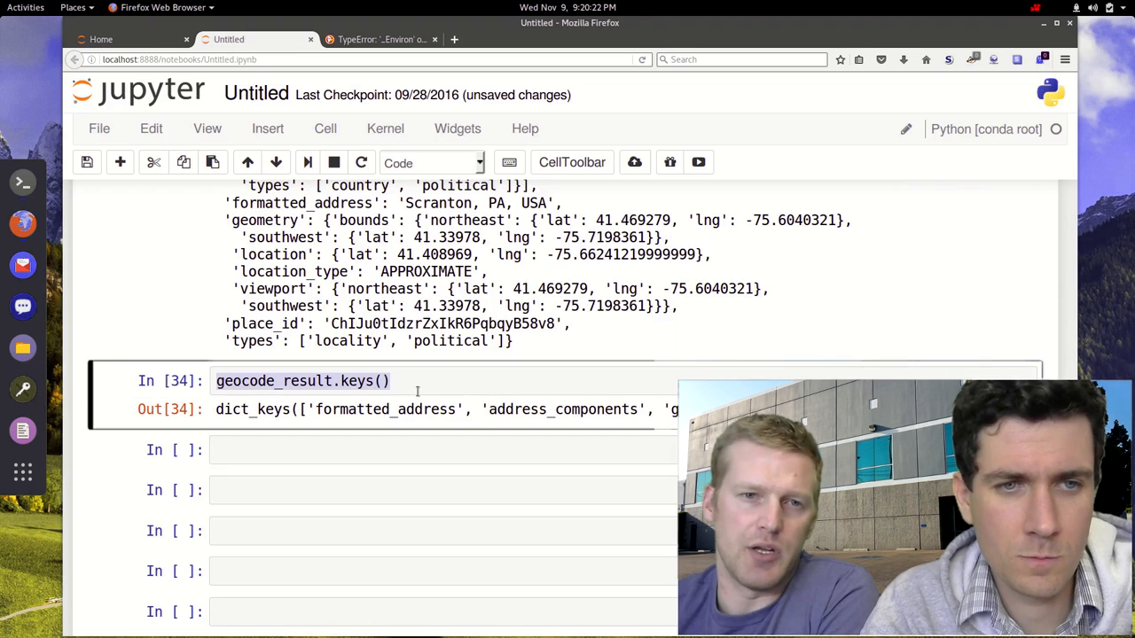
left_click(361, 449)
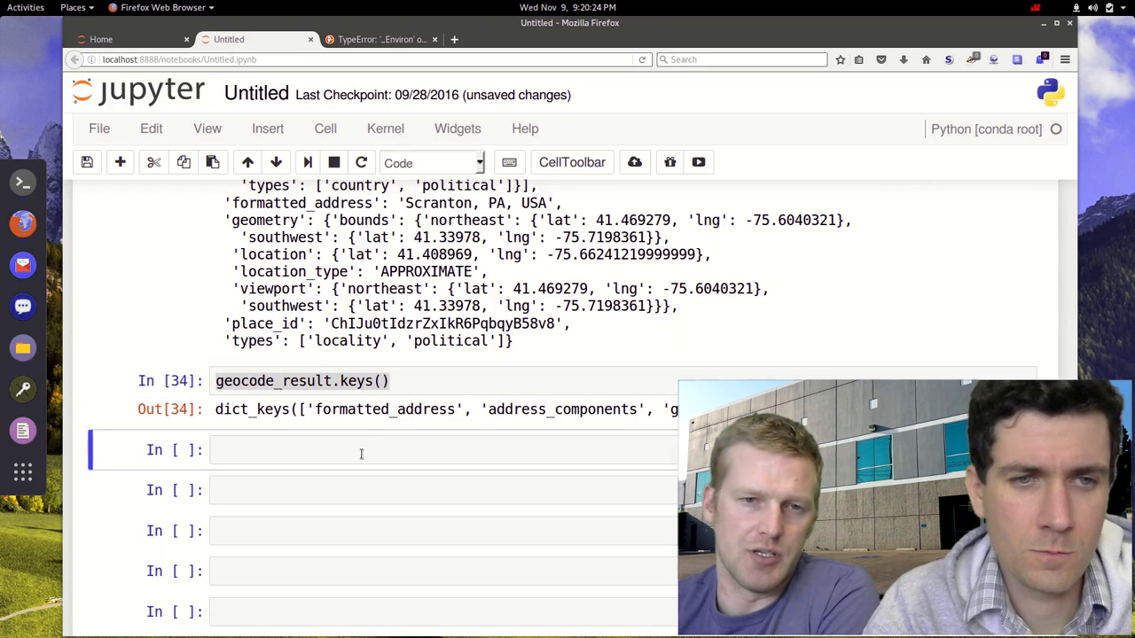
type("geocode_result.keys()[]")
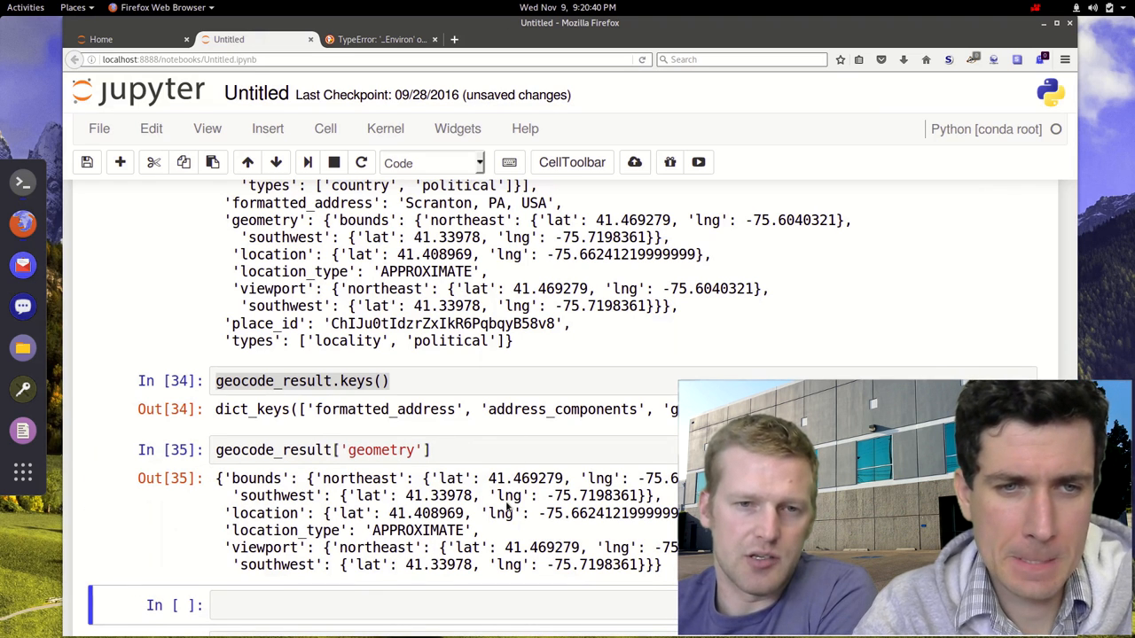
scroll("down", 3)
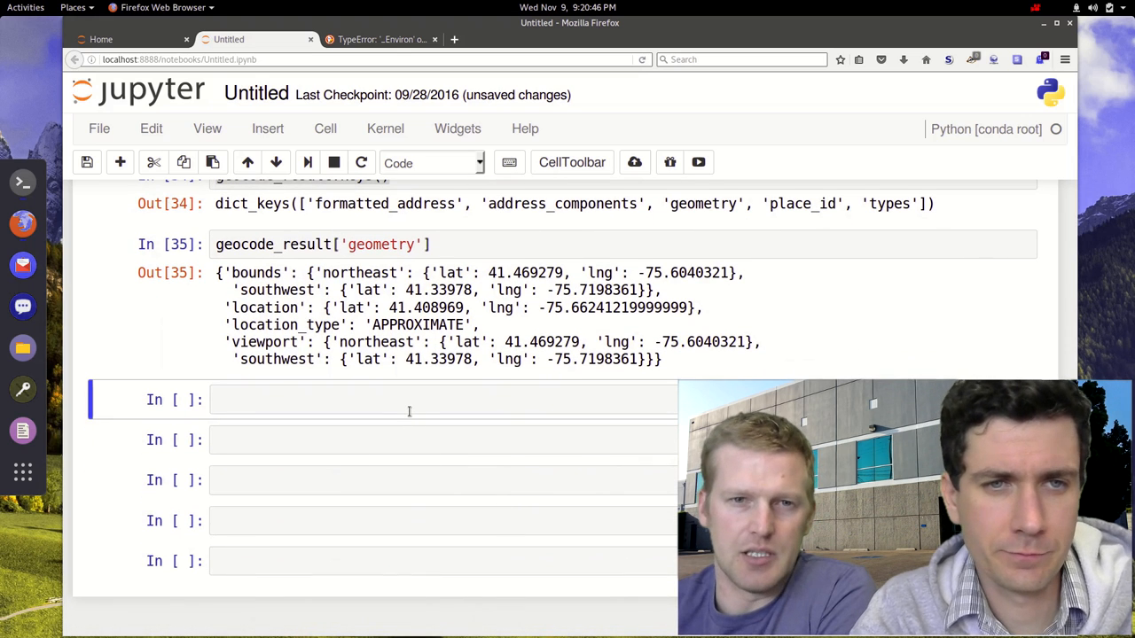
left_click(390, 399)
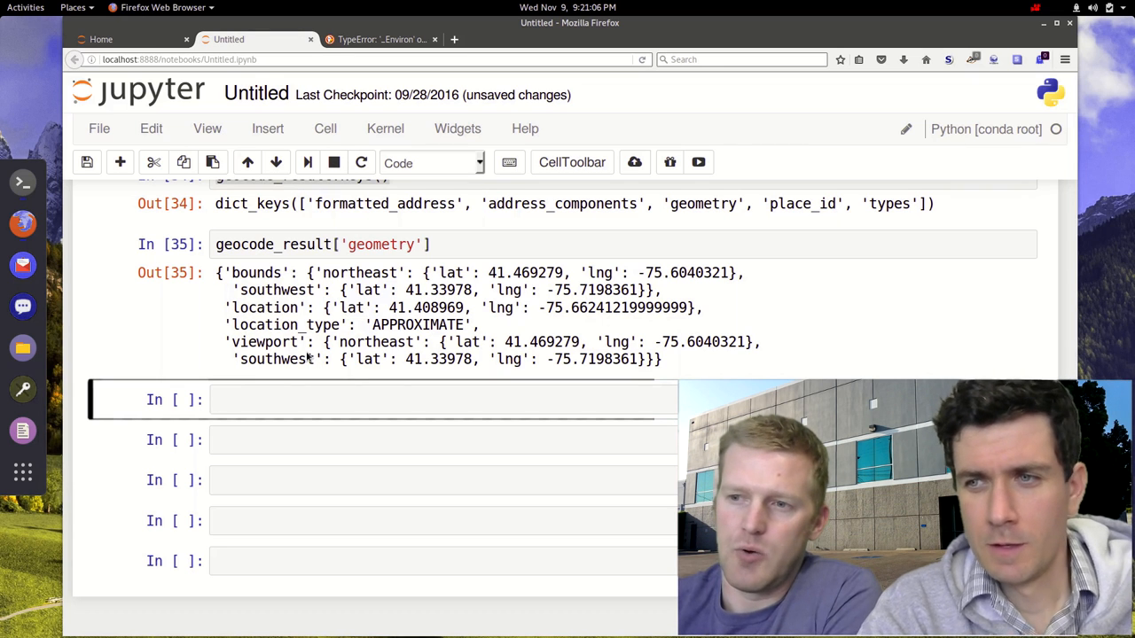
Step: Type geocode_result['geometry']['loca' in the empty cell
left_click(355, 399)
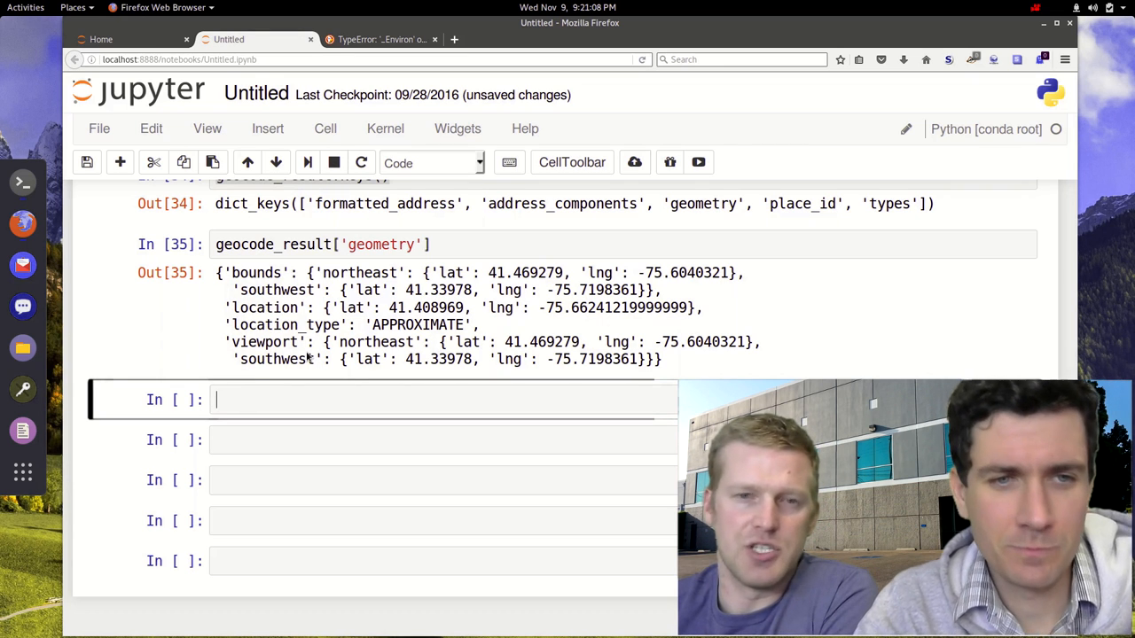
type("geocode_result")
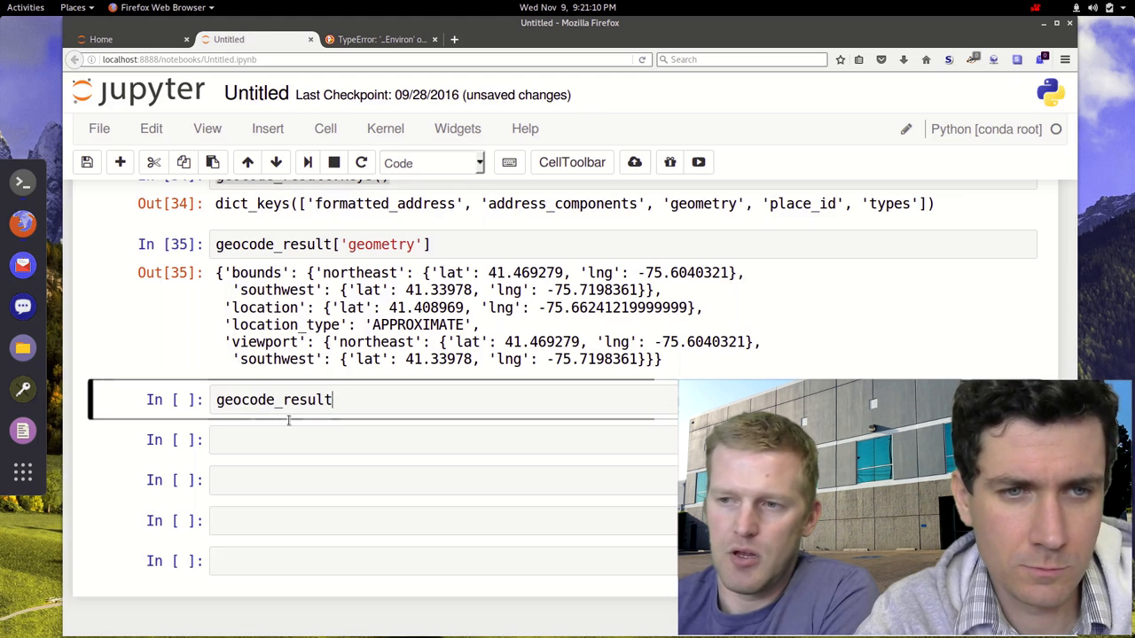
type("[]")
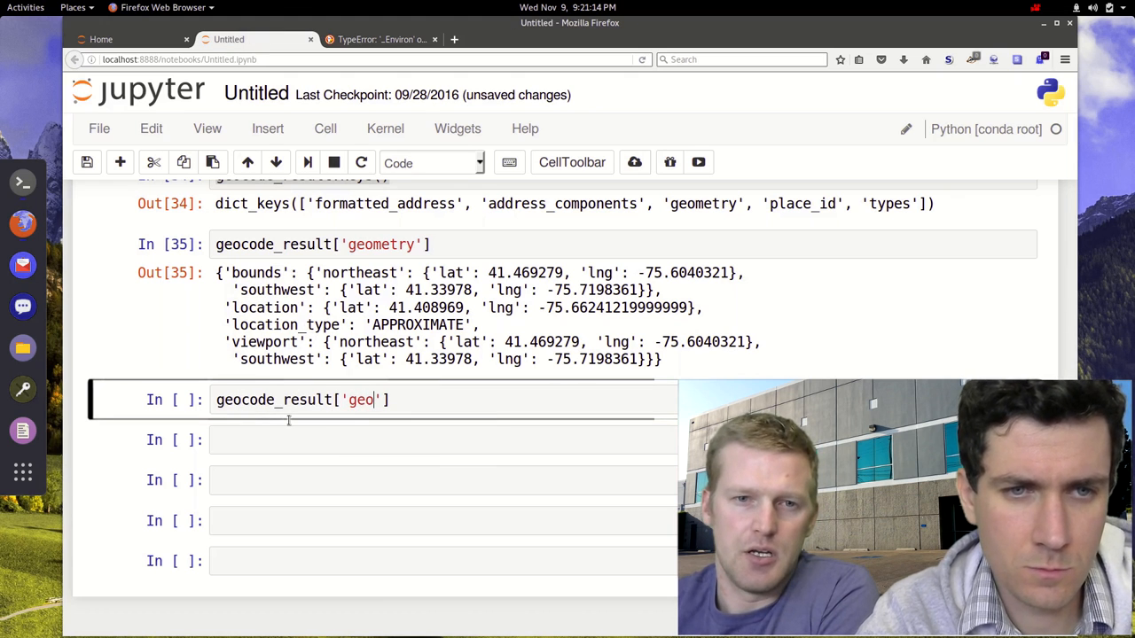
type("m")
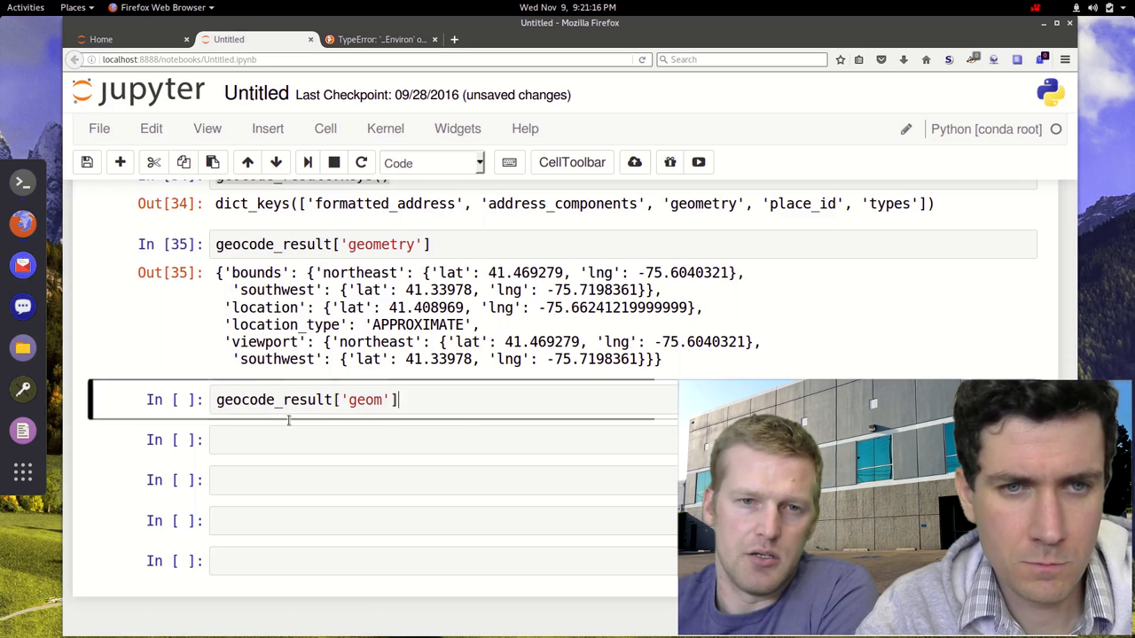
type("etry")
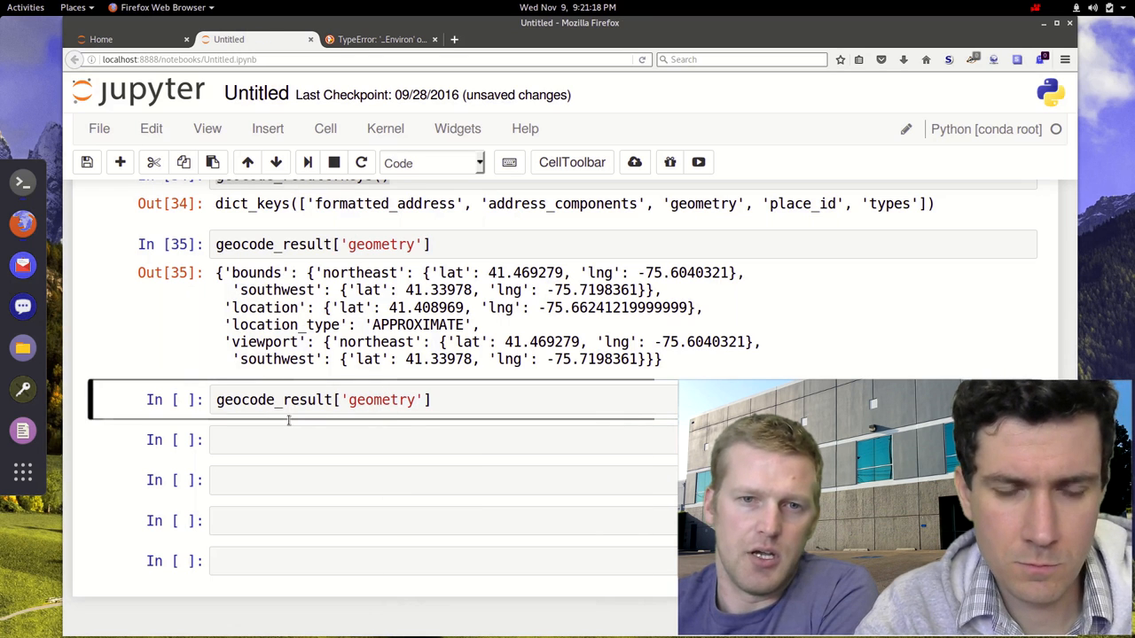
type("[]")
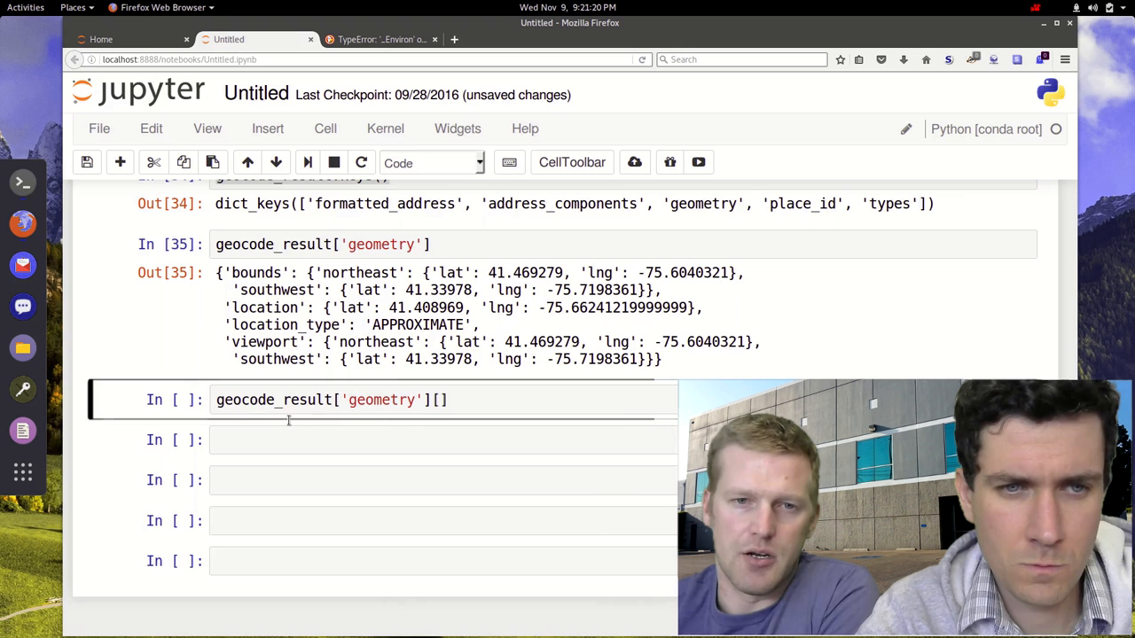
type("loc'")
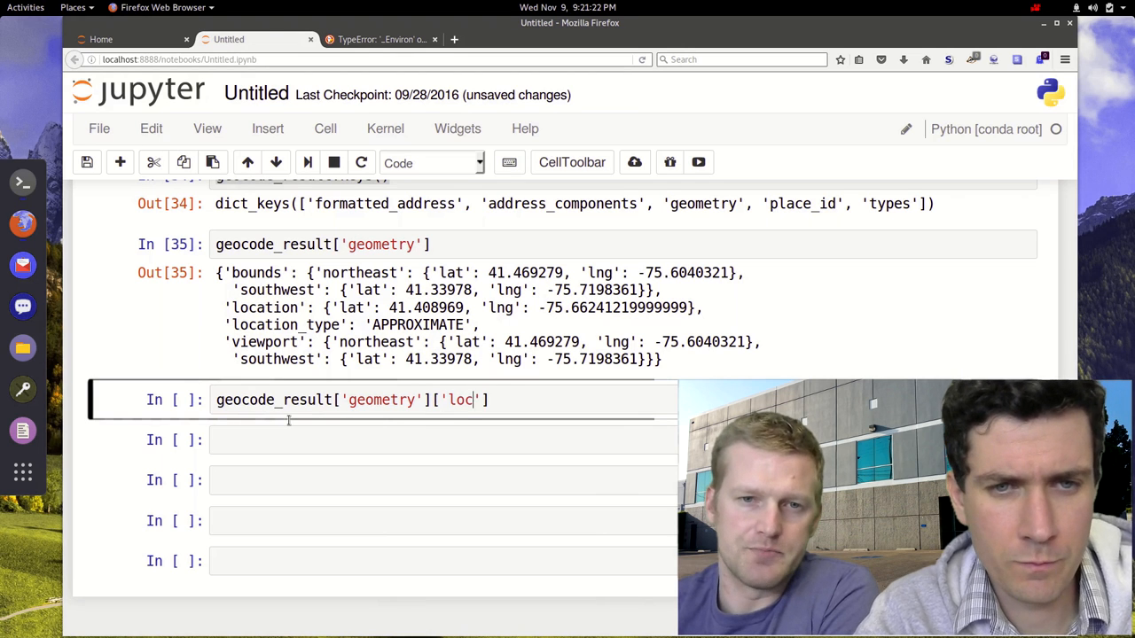
type("a")
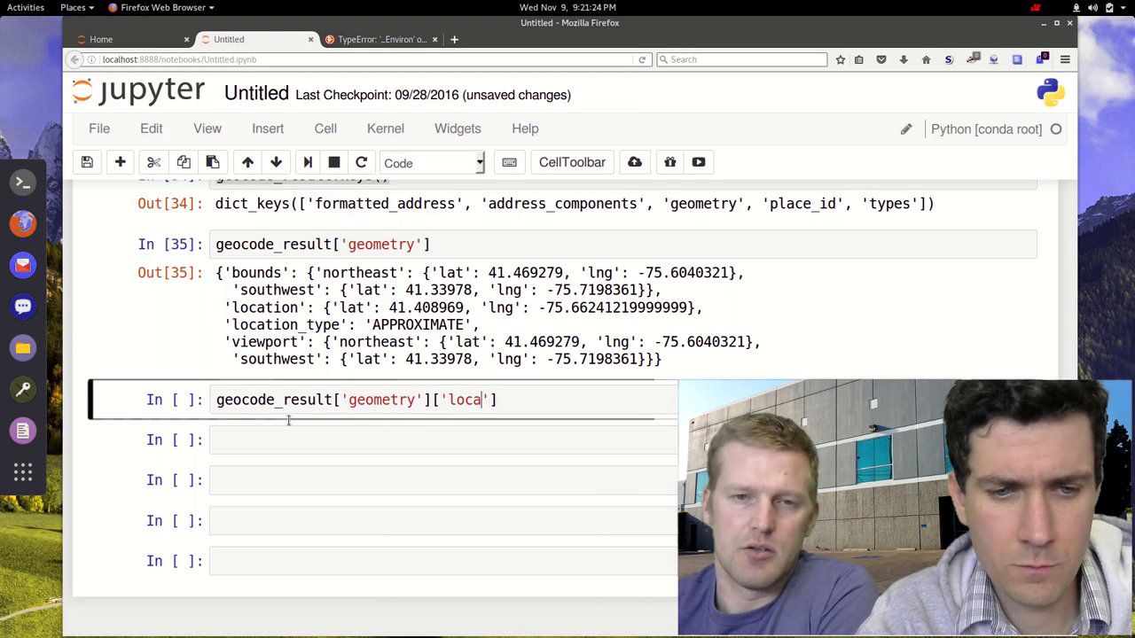